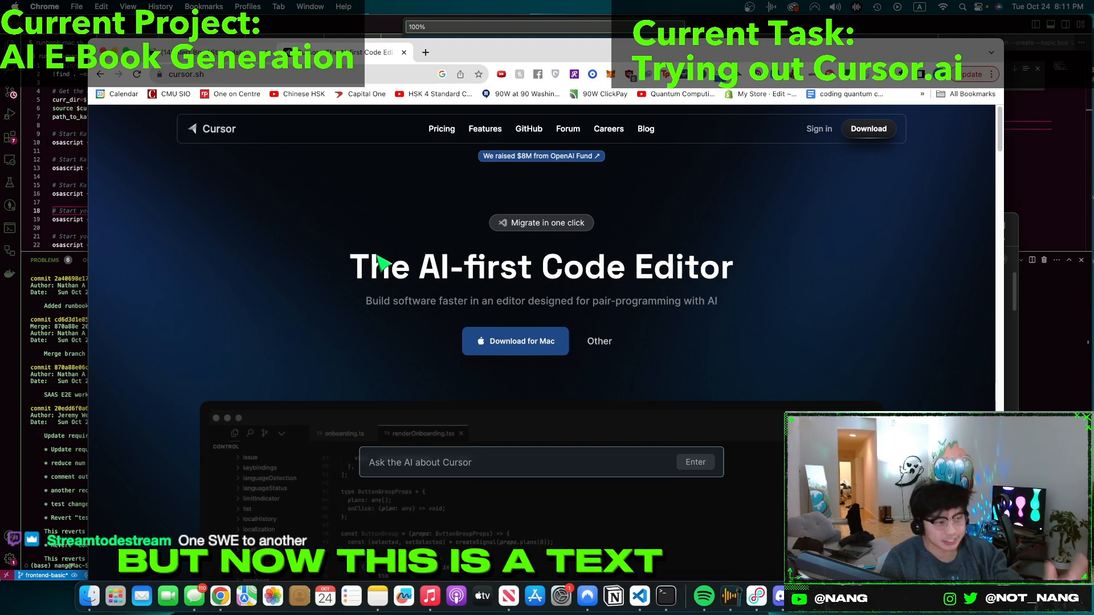
{"action": "mouse_move", "coordinate": [464, 281]}
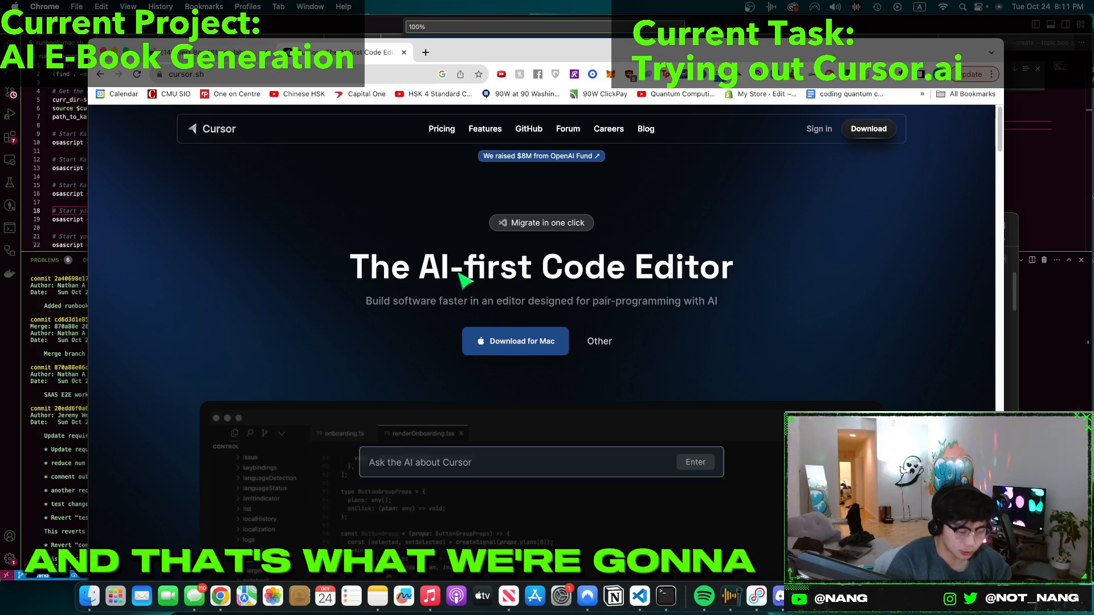
{"action": "mouse_move", "coordinate": [478, 292]}
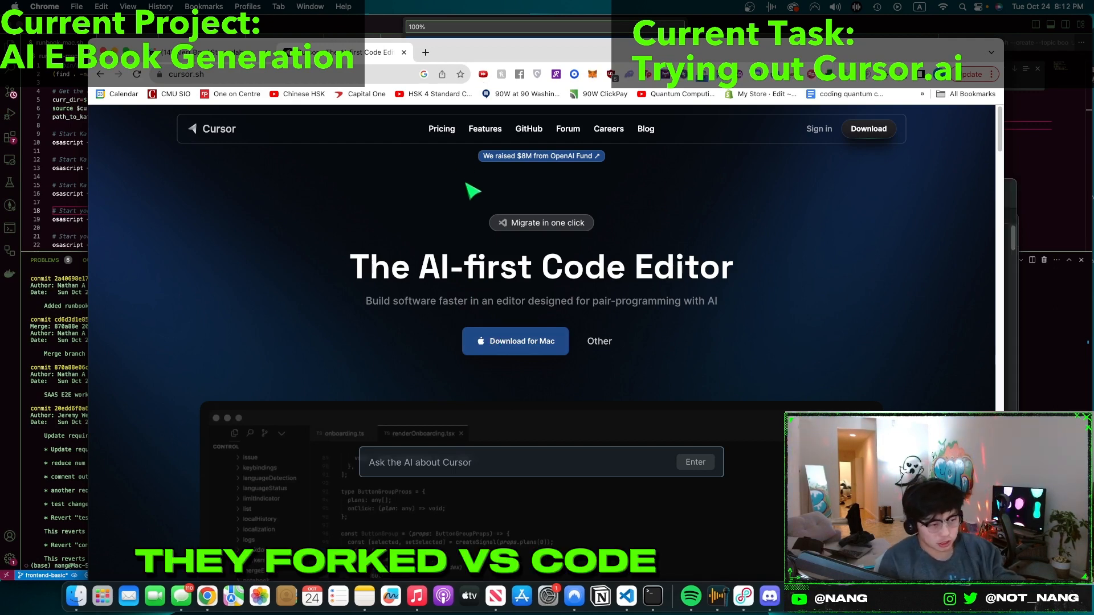
- Scroll the cursor.sh page through the feature sections down to 'Spot and fix bugs'
{"action": "scroll", "scroll_direction": "down", "scroll_amount": 3}
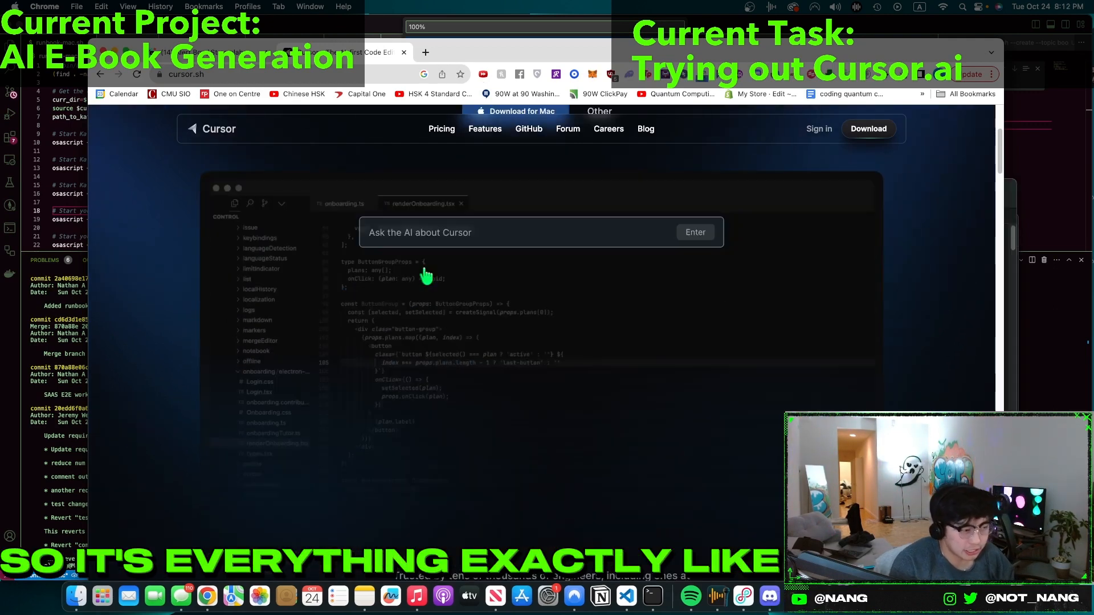
{"action": "scroll", "scroll_direction": "up", "scroll_amount": 3}
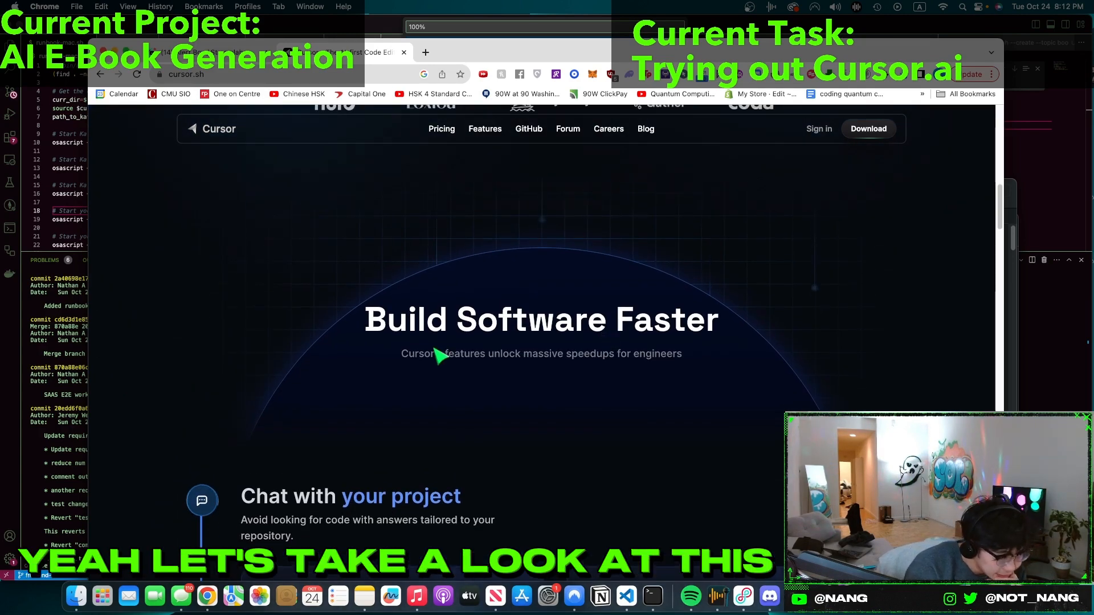
{"action": "scroll", "scroll_direction": "down", "scroll_amount": 3}
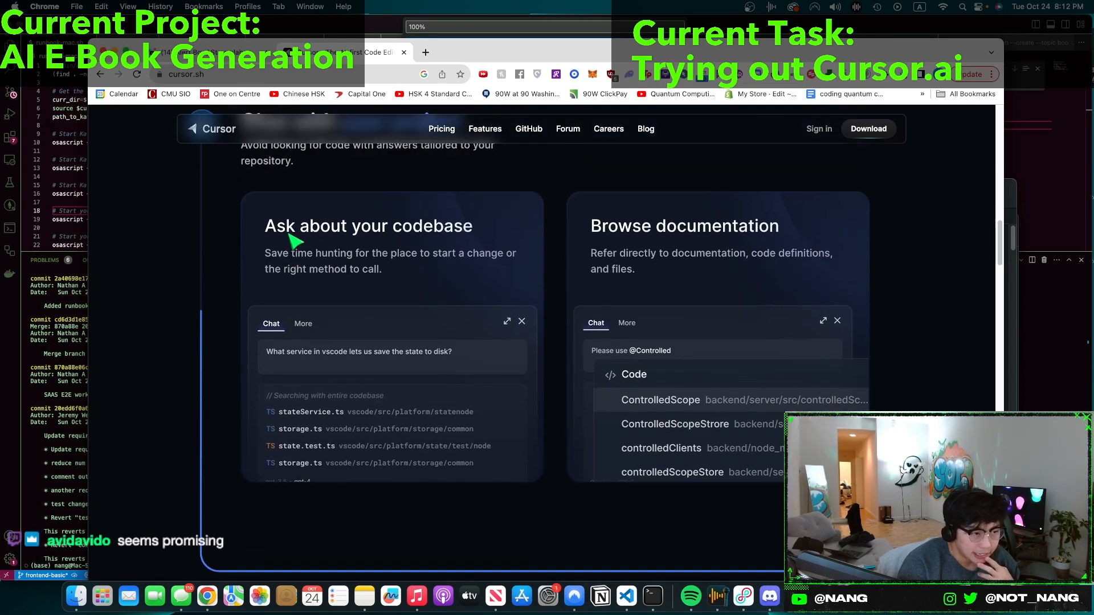
{"action": "scroll", "scroll_direction": "down", "scroll_amount": 3}
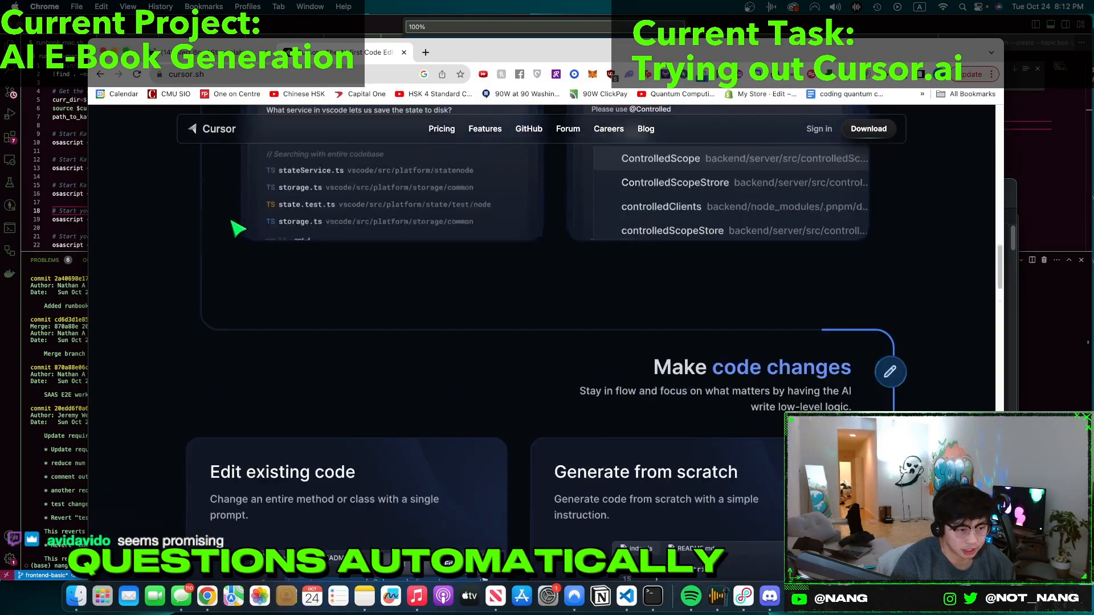
{"action": "scroll", "scroll_direction": "down", "scroll_amount": 3}
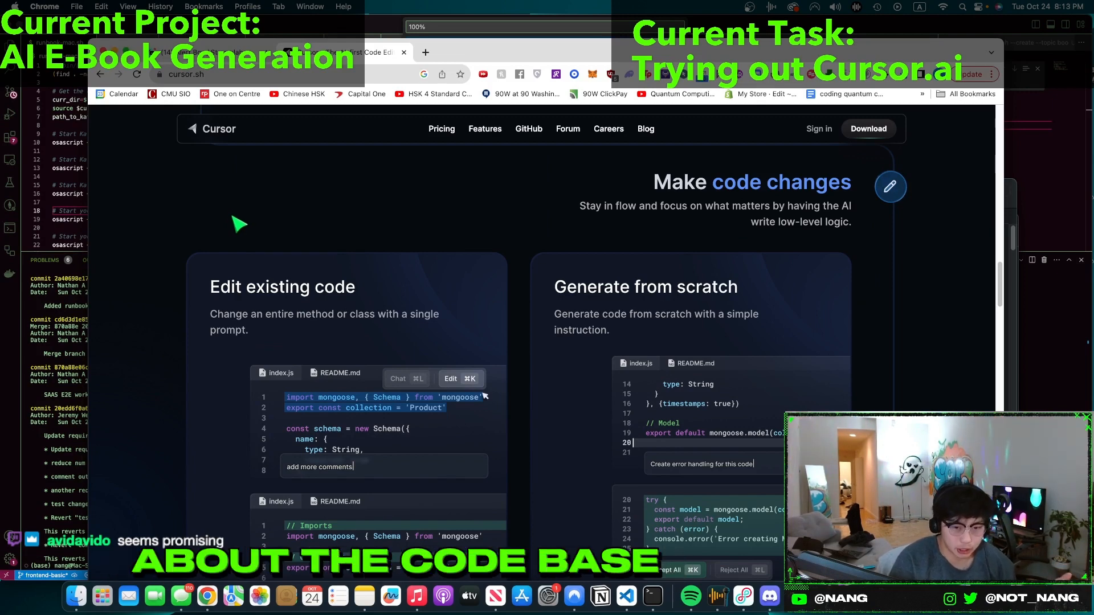
{"action": "scroll", "scroll_direction": "down", "scroll_amount": 3}
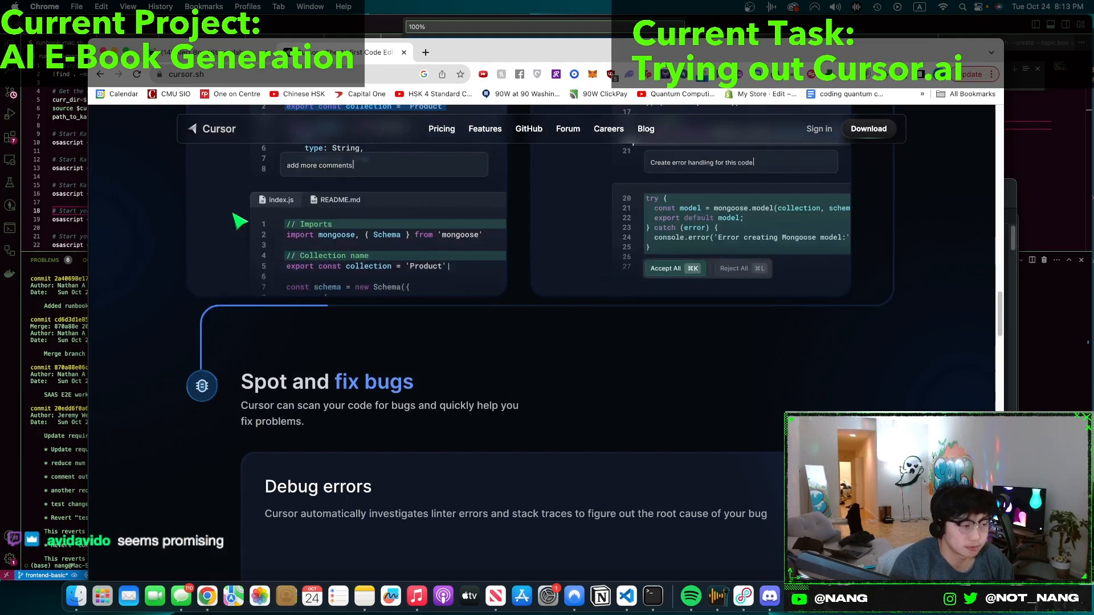
{"action": "scroll", "scroll_direction": "down", "scroll_amount": 3}
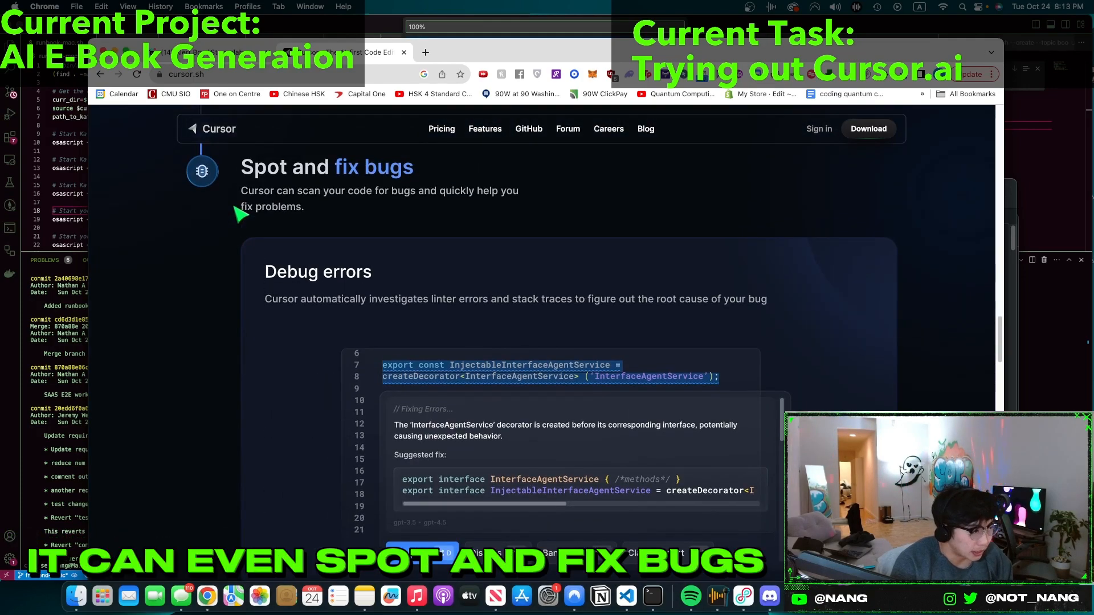
{"action": "scroll", "scroll_direction": "down", "scroll_amount": 3}
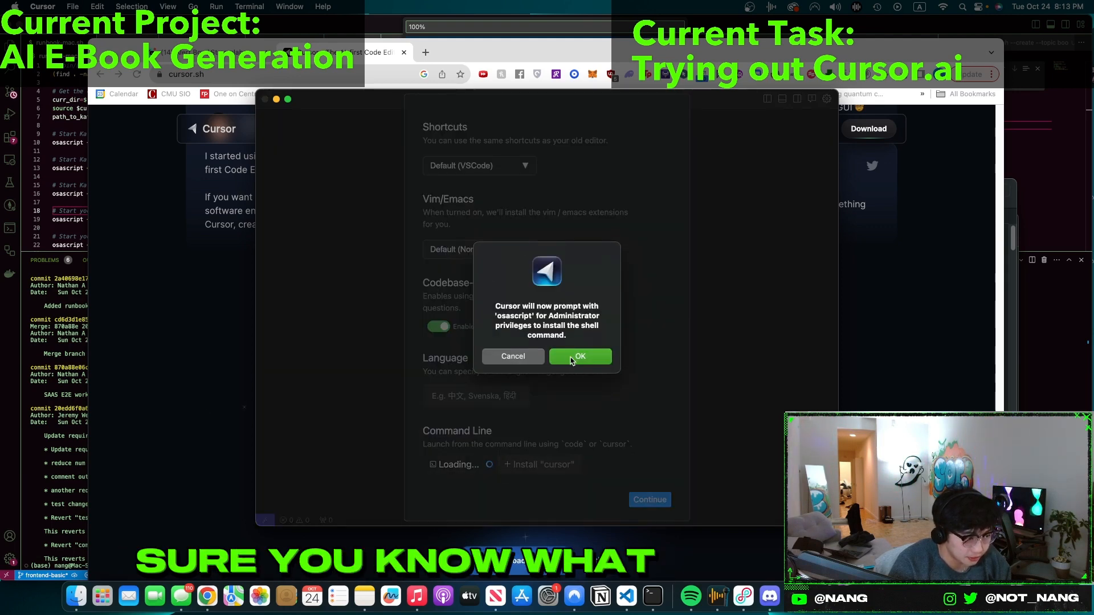
- Approve the admin prompts to install the 'code' and 'cursor' shell commands
{"action": "left_click", "coordinate": [580, 357]}
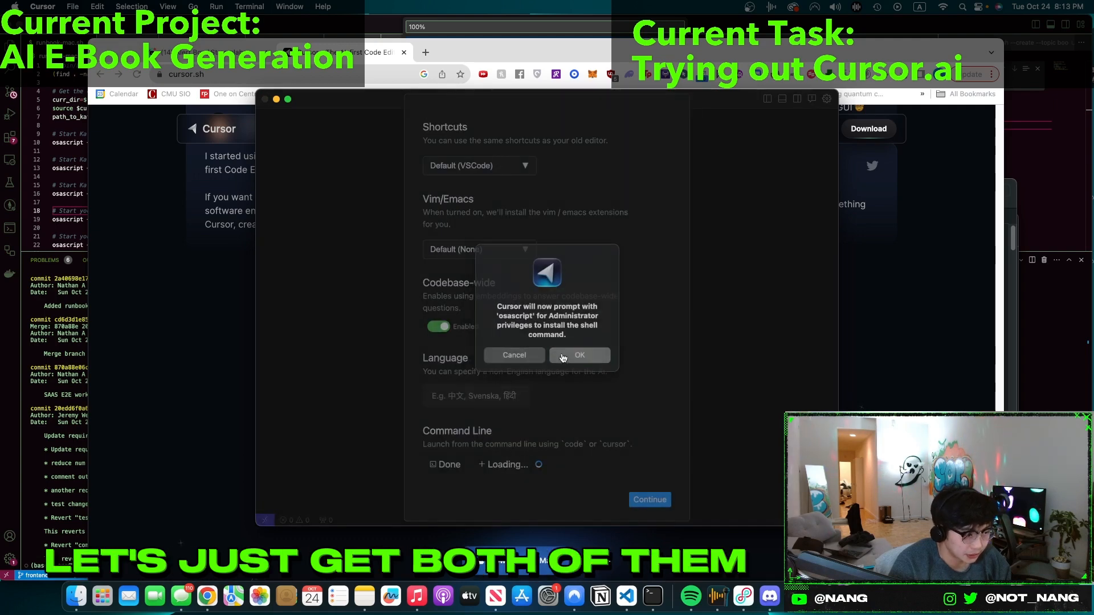
{"action": "left_click", "coordinate": [579, 356]}
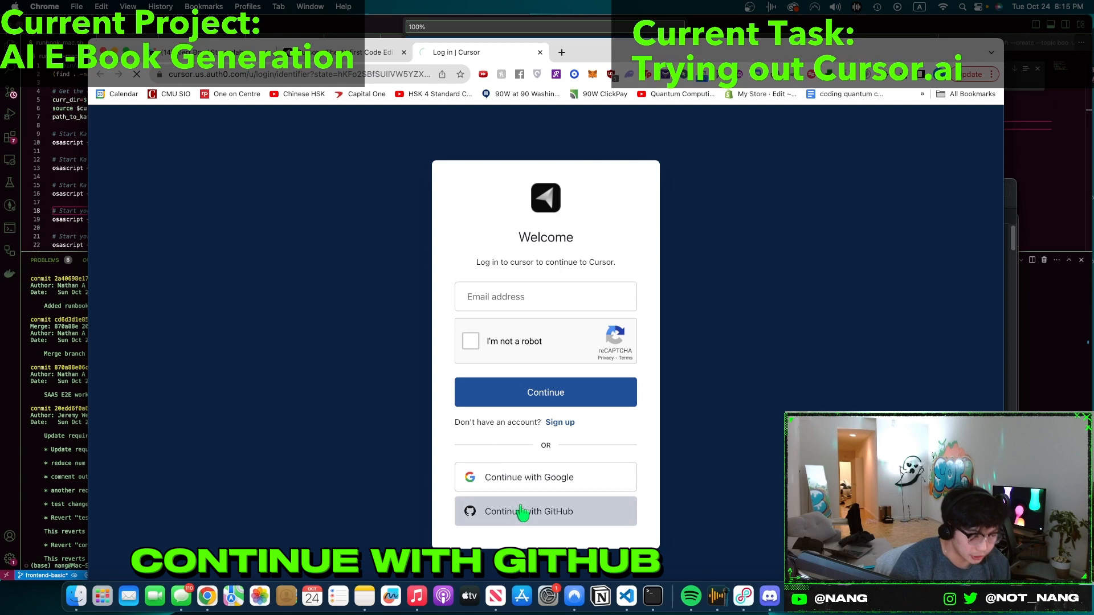
- Sign in with GitHub, authorize getcursor, and accept Cursor's access to profile and email
{"action": "left_click", "coordinate": [545, 512]}
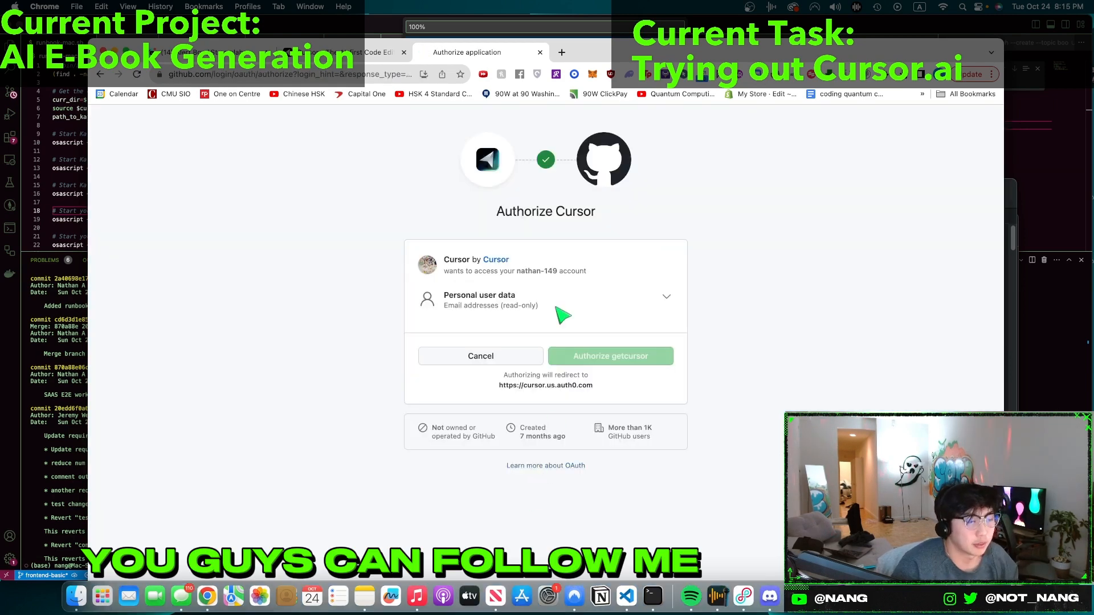
{"action": "left_click", "coordinate": [610, 356]}
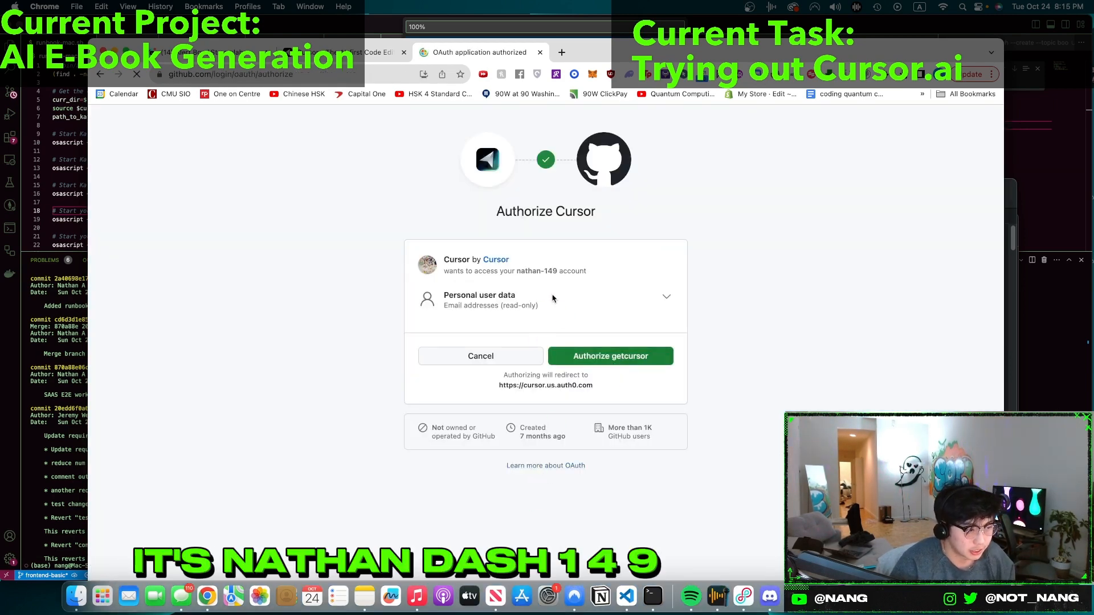
{"action": "left_click", "coordinate": [610, 356]}
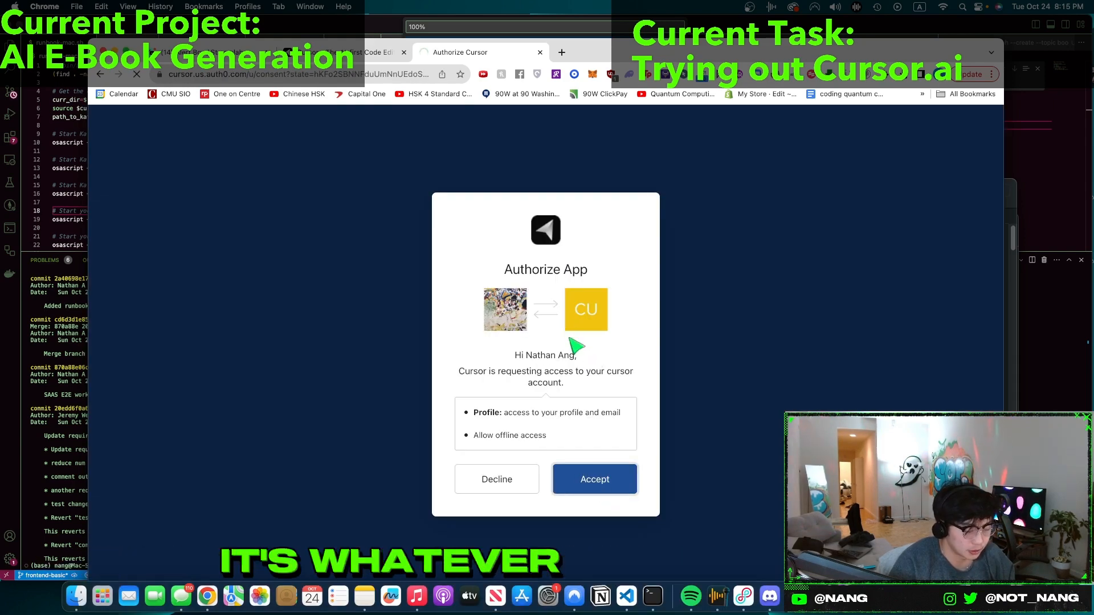
{"action": "left_click", "coordinate": [594, 480]}
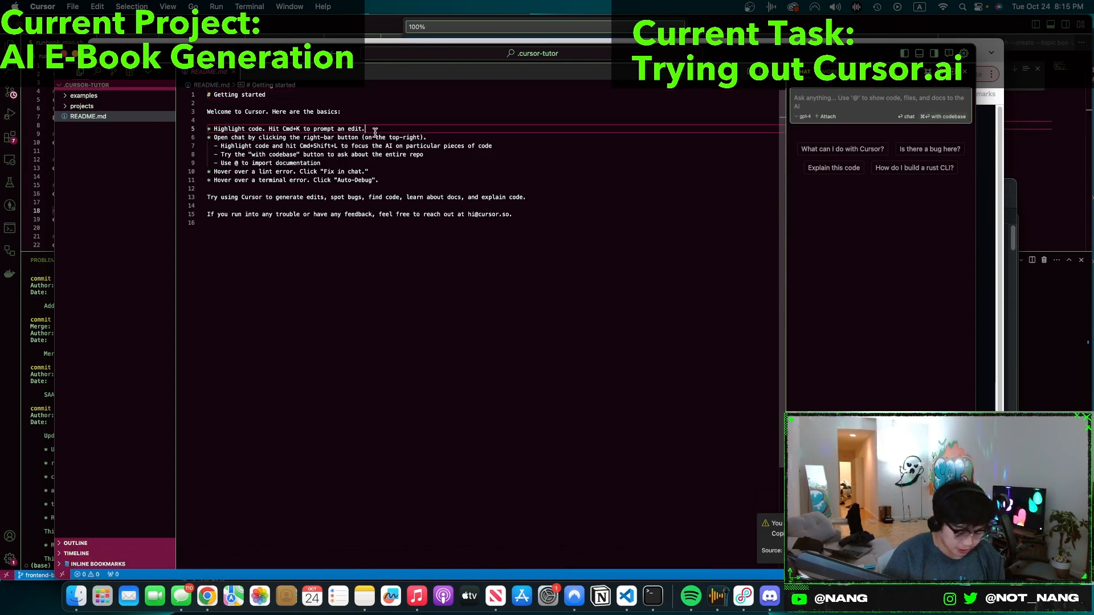
- Insert a blank line after the first tip in the Getting started README
{"action": "key", "text": "cmd+k"}
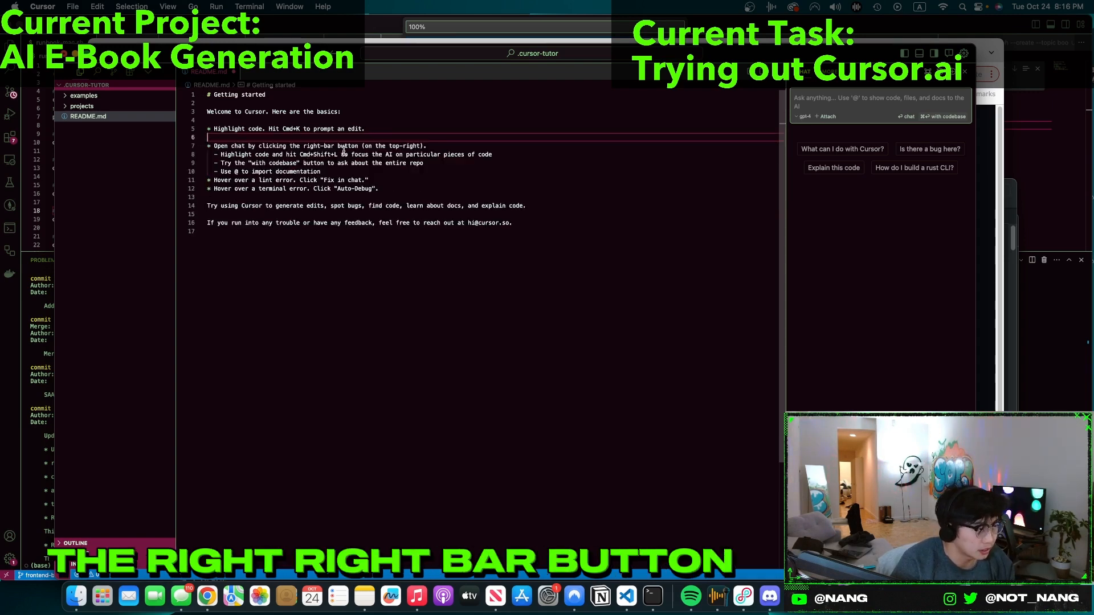
- Expand the examples folder and open bug_finding.rs
{"action": "left_click", "coordinate": [843, 148]}
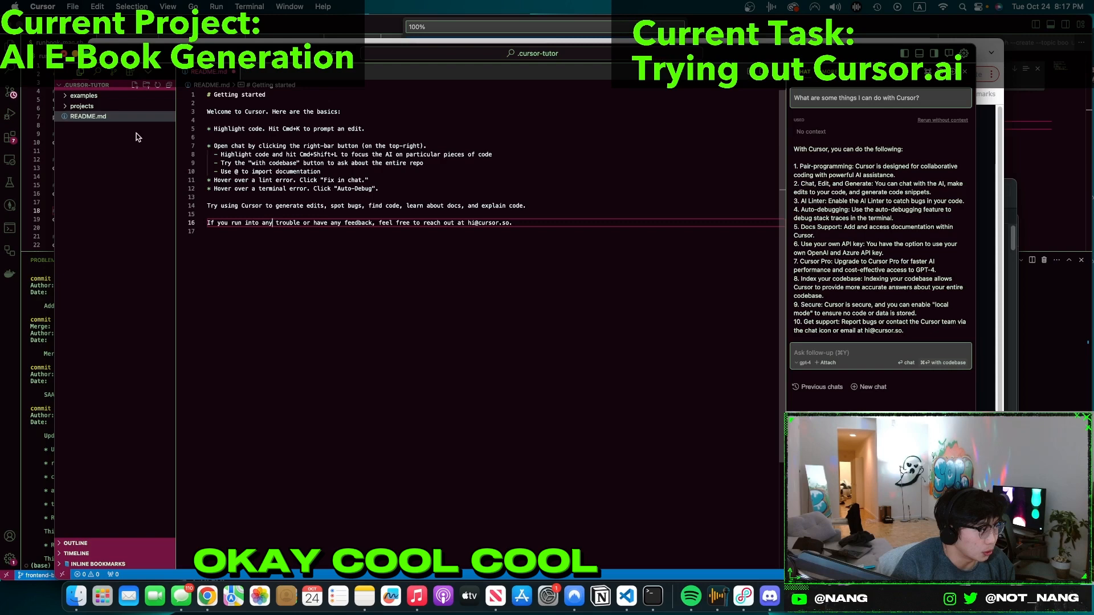
{"action": "left_click", "coordinate": [94, 105]}
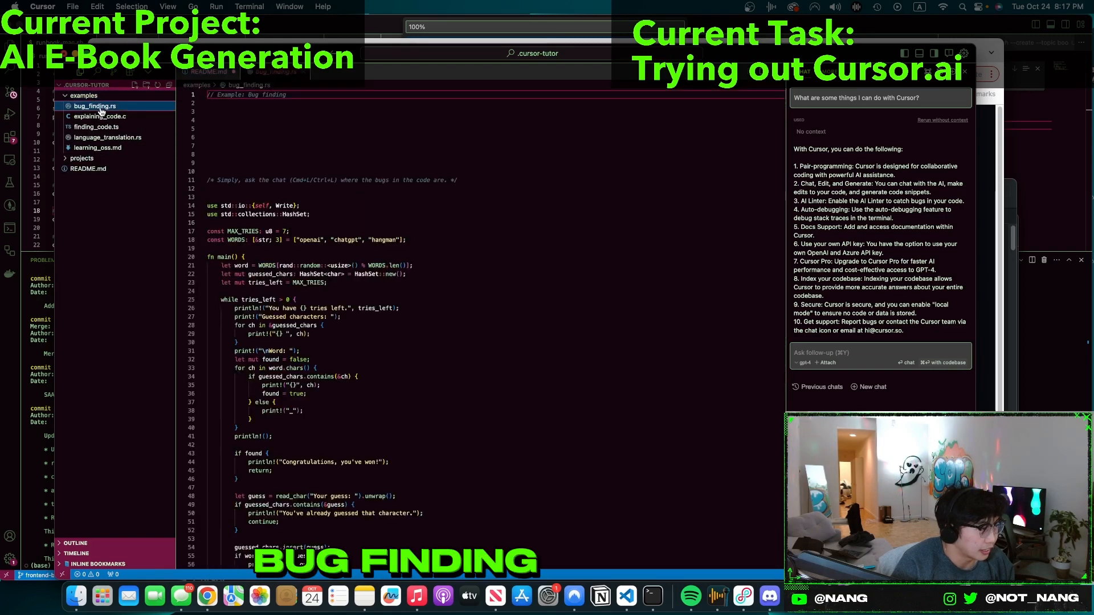
- Ask the chat where the bugs are in the Rust hangman code and apply its fix
{"action": "left_click", "coordinate": [277, 171]}
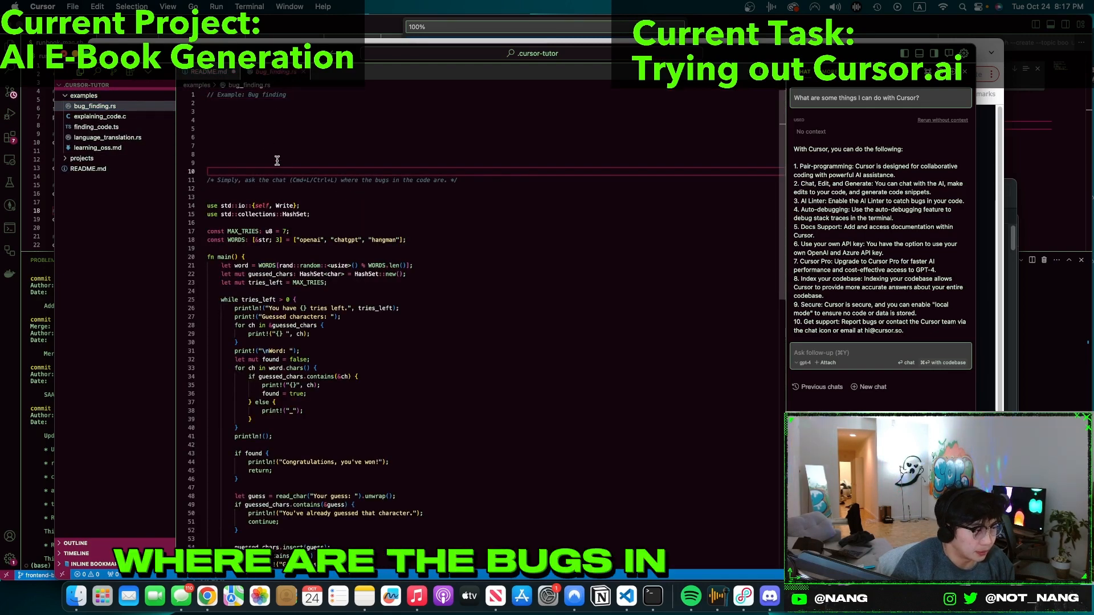
{"action": "type", "text": "where are"}
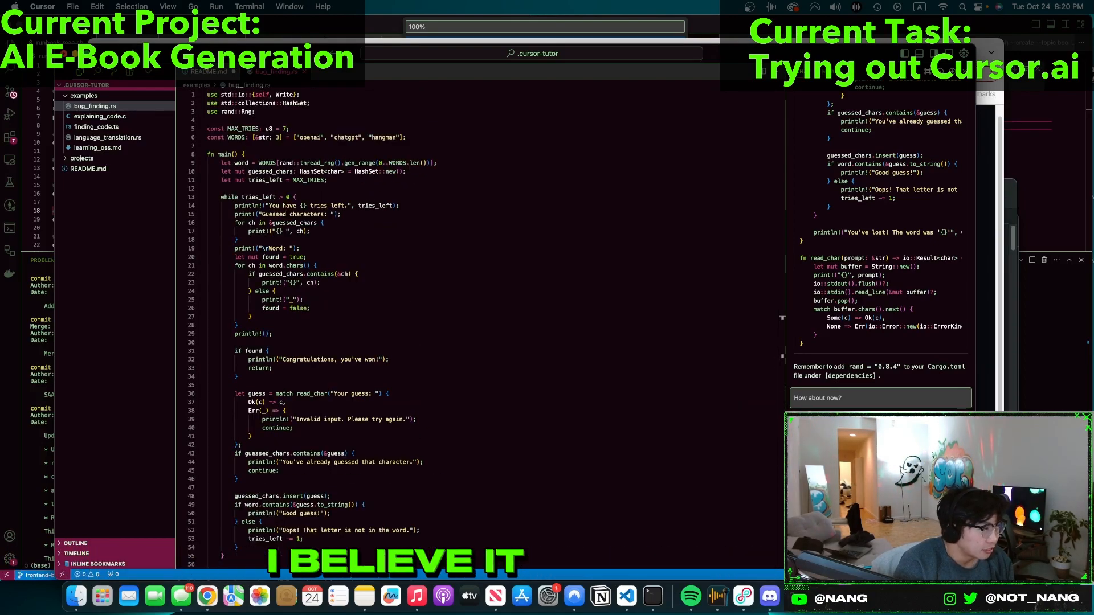
{"action": "left_click", "coordinate": [71, 7]}
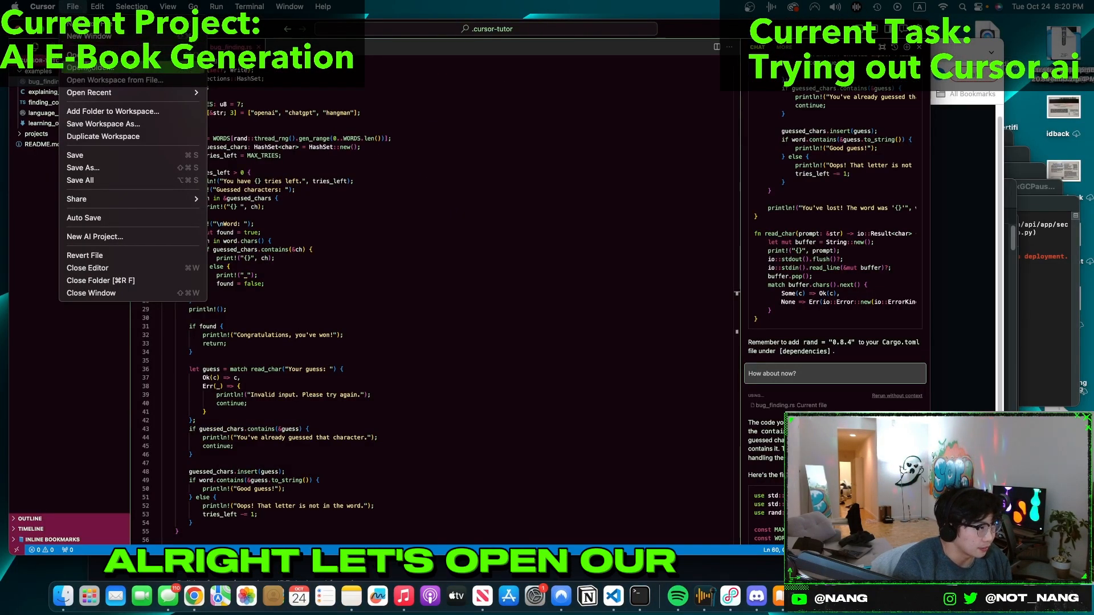
- Use Open Folder to browse to and open the ai_book_generation project
{"action": "left_click", "coordinate": [83, 67]}
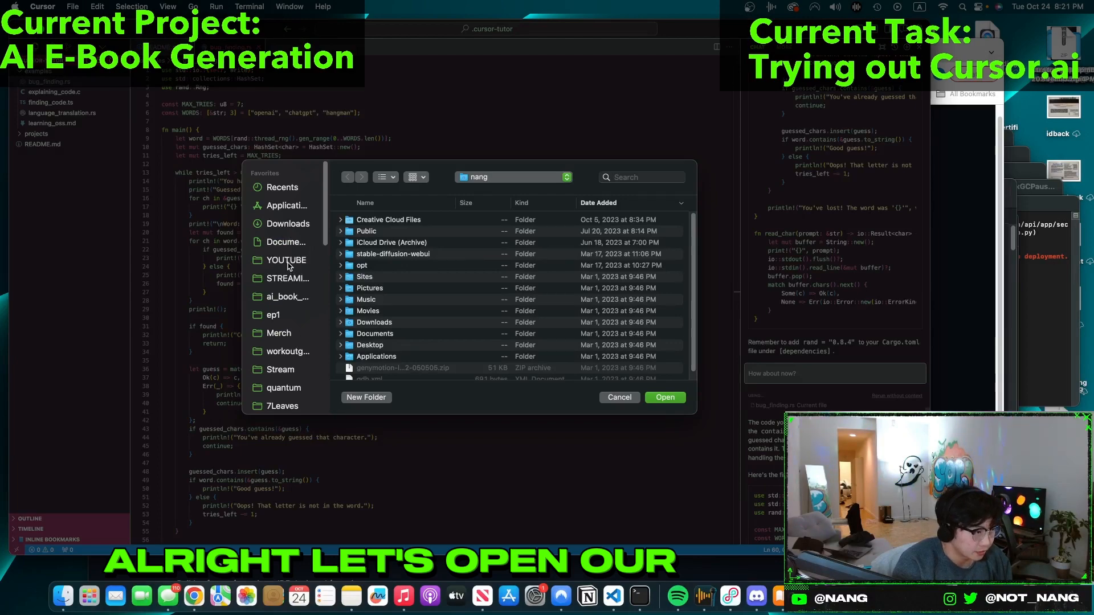
{"action": "left_click", "coordinate": [664, 397]}
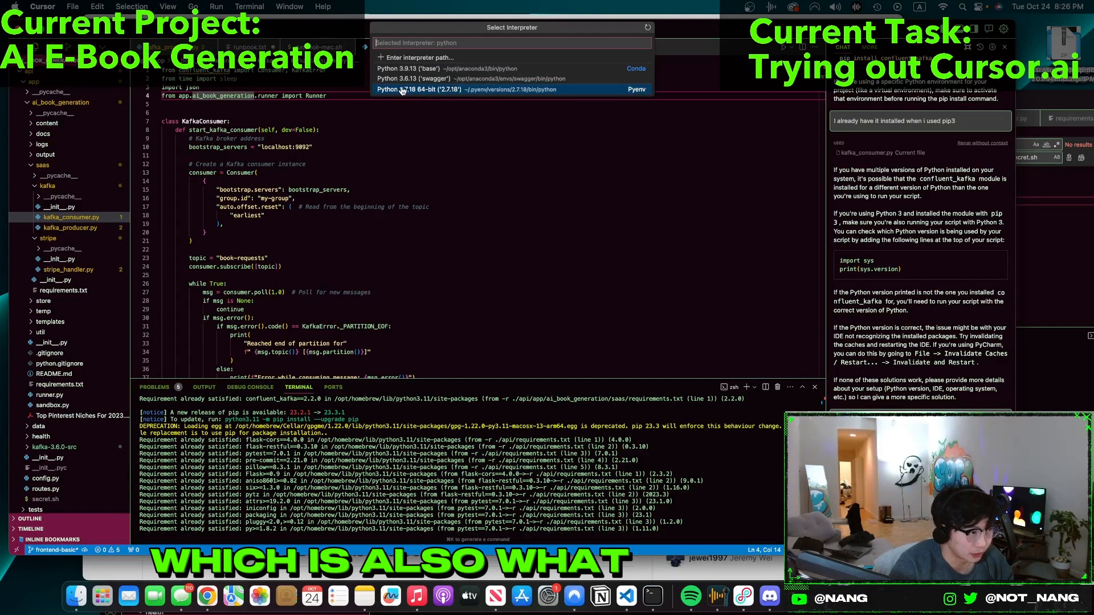
{"action": "mouse_move", "coordinate": [433, 68]}
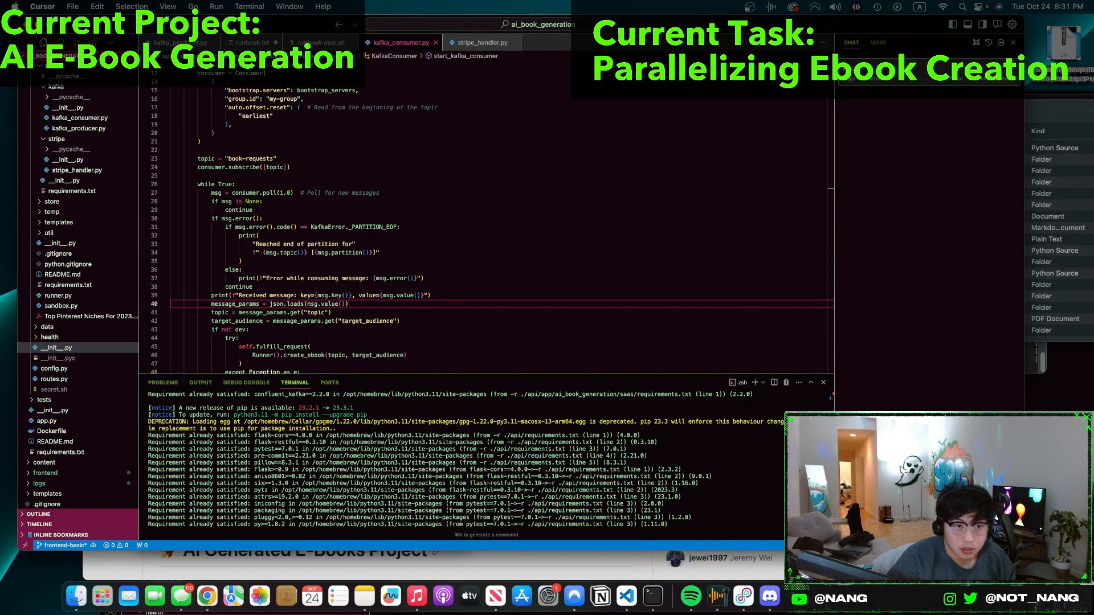
- Ask the chat with codebase context to explain the e-book project and read its summary
{"action": "key", "text": "cmd+enter"}
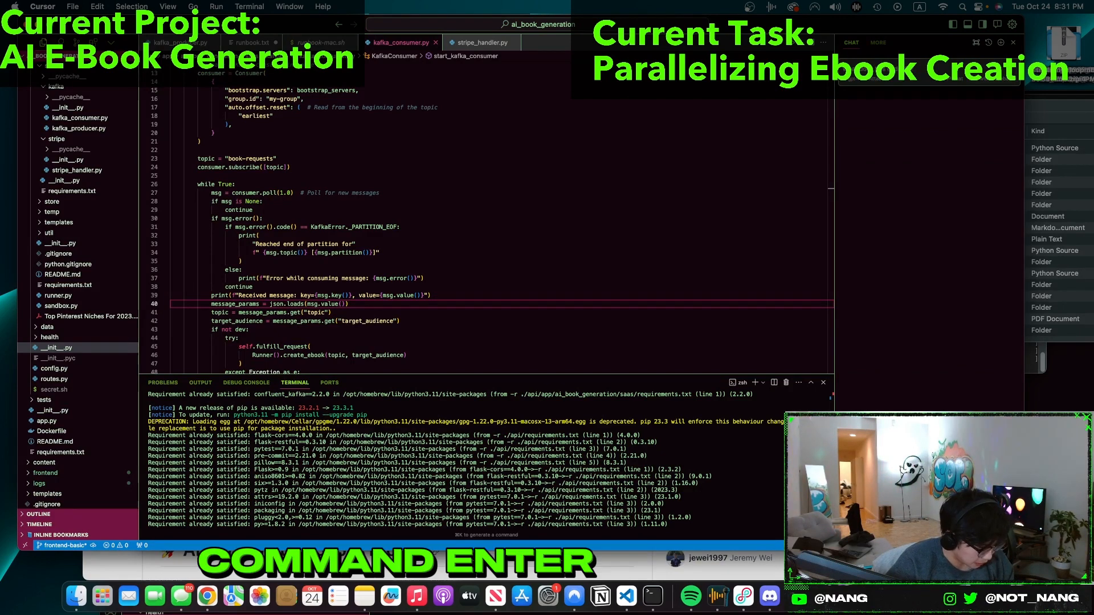
{"action": "key", "text": "cmd+enter"}
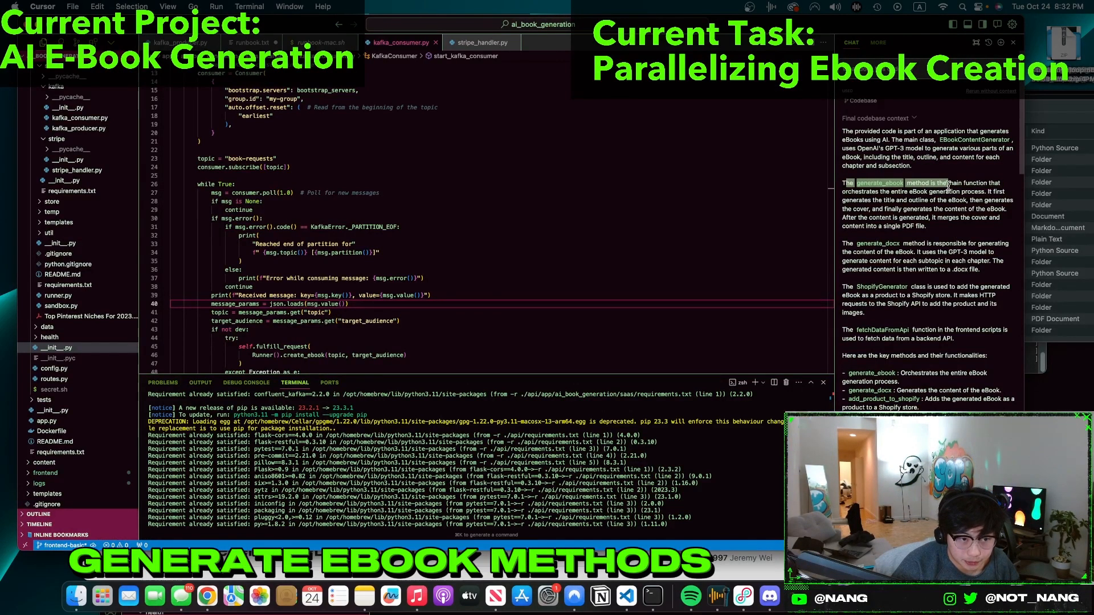
{"action": "scroll", "scroll_direction": "down", "scroll_amount": 3}
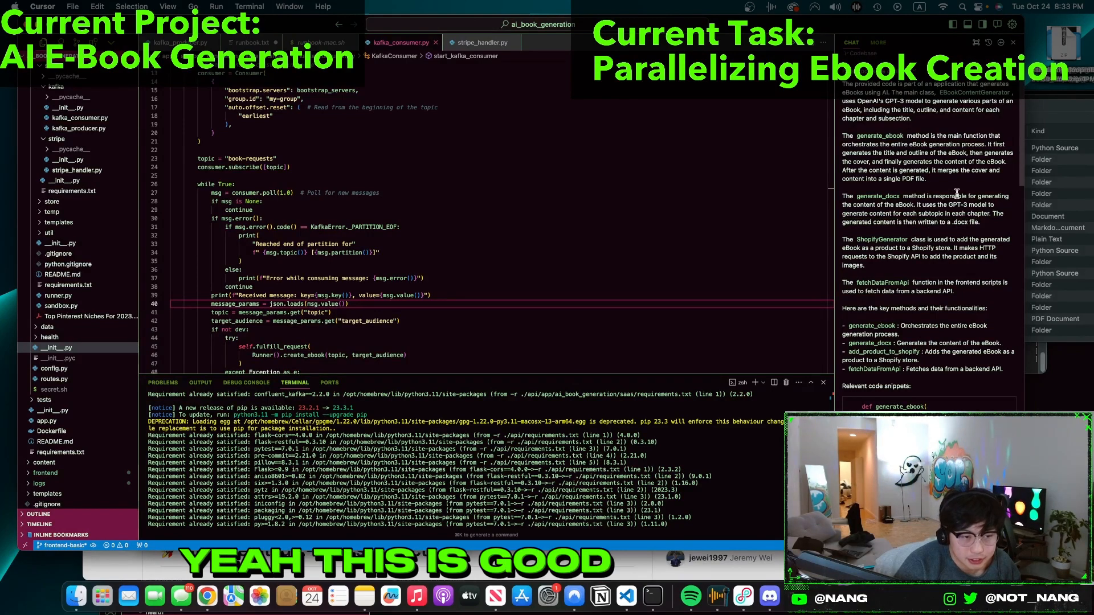
{"action": "scroll", "scroll_direction": "down", "scroll_amount": 3}
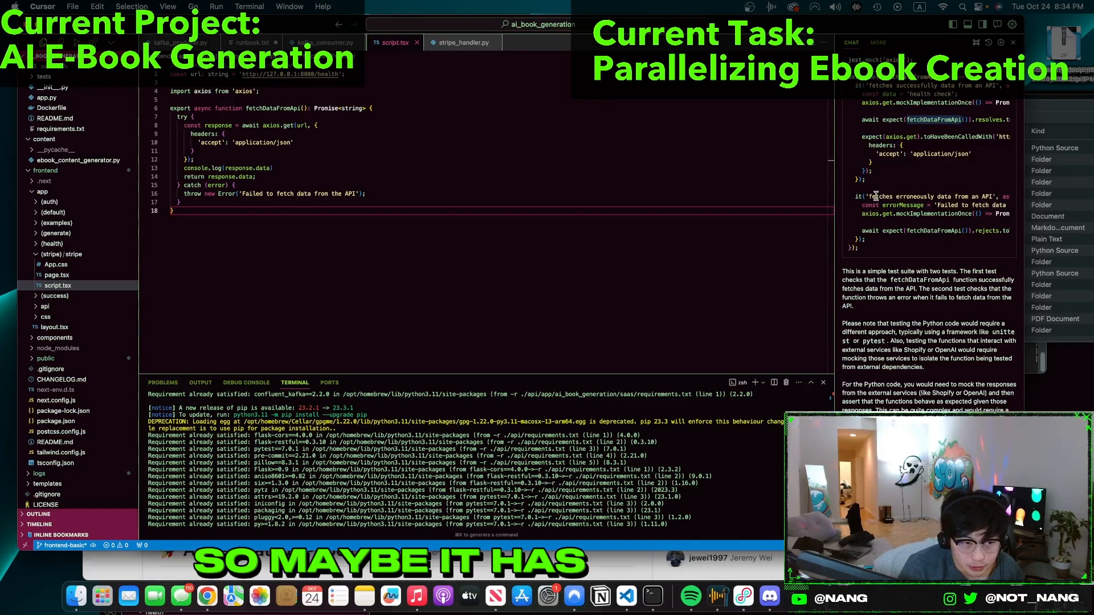
- Open runner.py to ask the chat what happens when thread.join() is omitted
{"action": "left_click", "coordinate": [877, 42]}
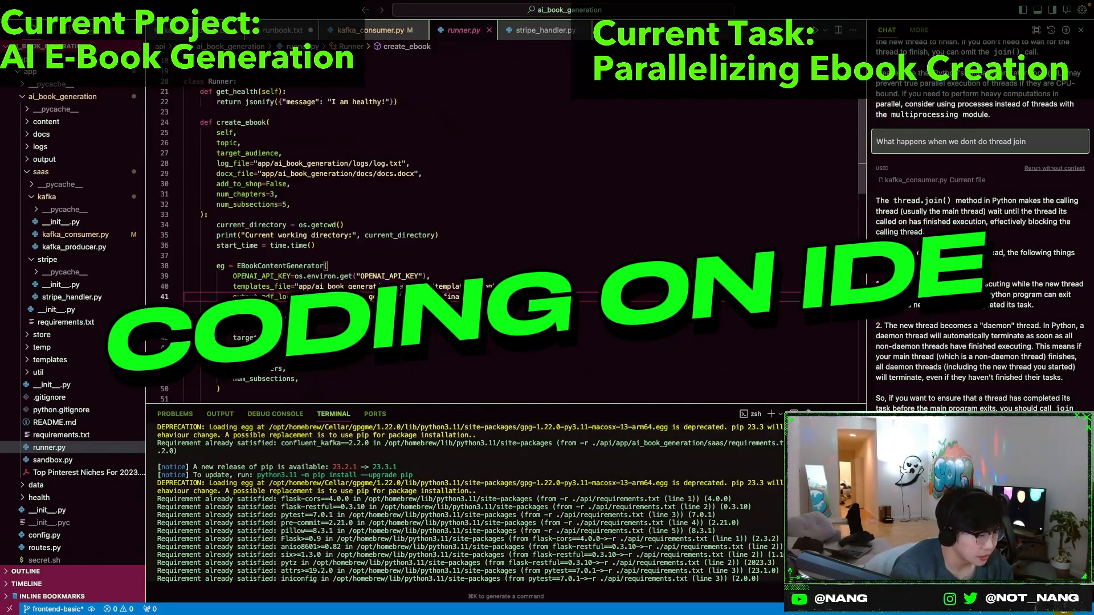
- In kafka_consumer.py, generate and accept an epoch-time unique id for each e-book thread via Cmd+K
{"action": "left_click", "coordinate": [374, 30]}
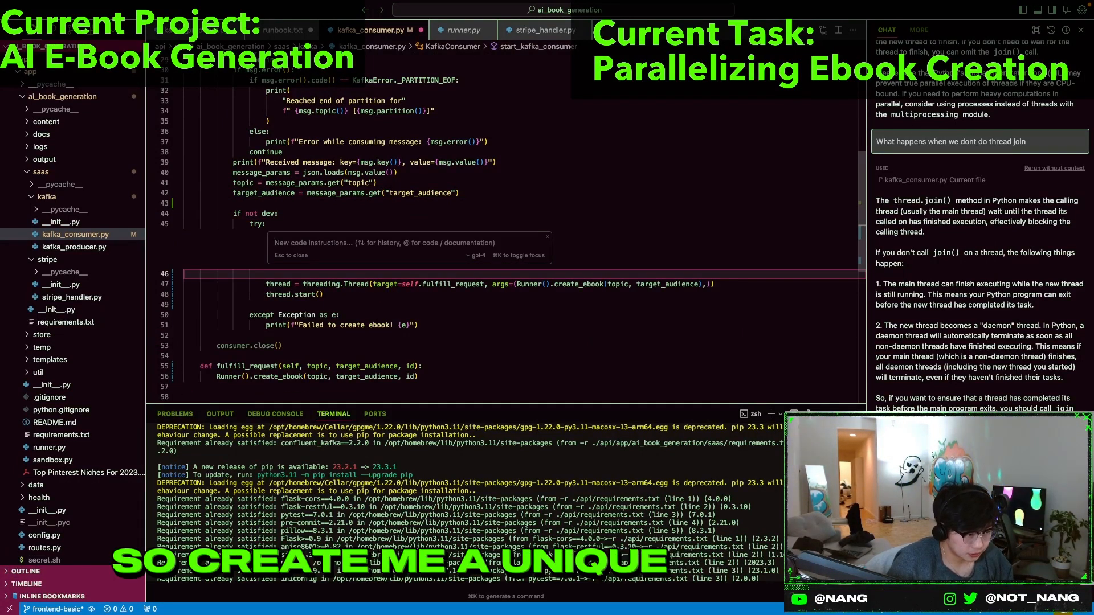
{"action": "type", "text": "Create me a unique int that depends on the epoch time, such that it can be"}
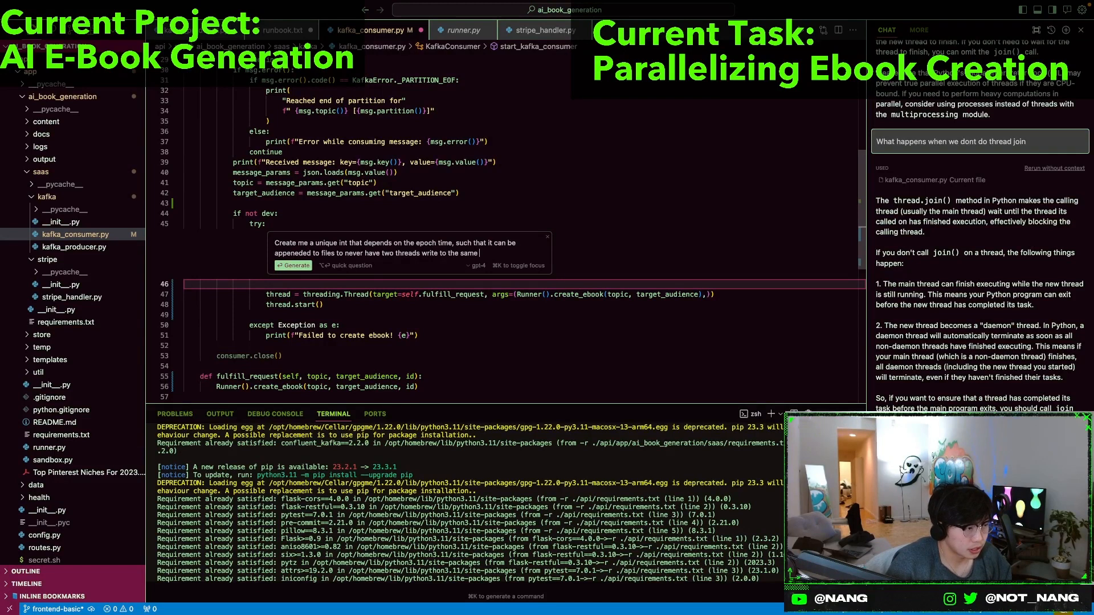
{"action": "left_click", "coordinate": [293, 265]}
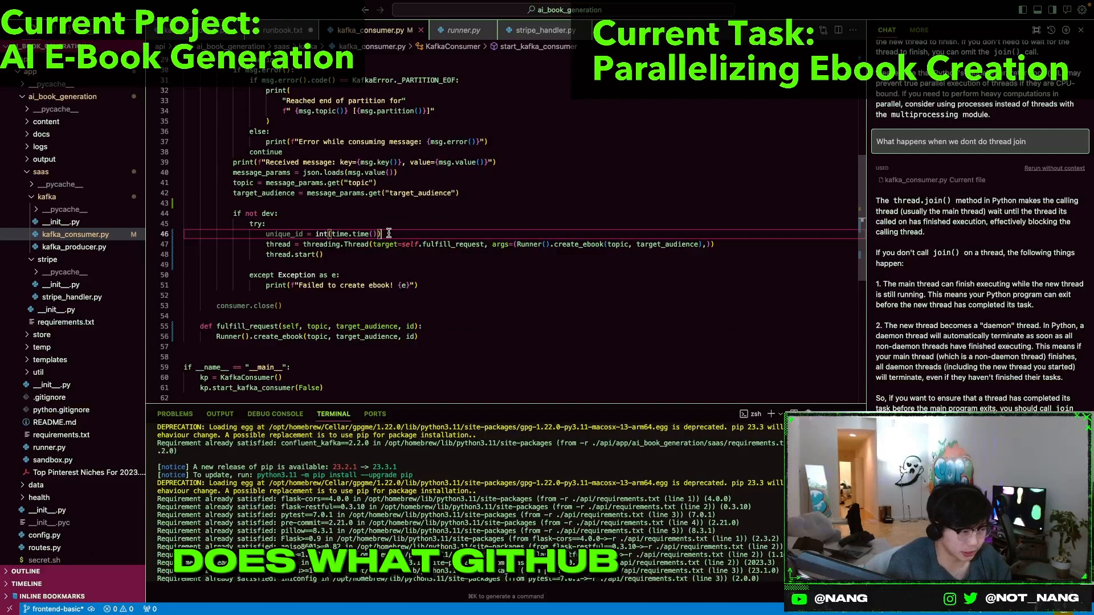
{"action": "left_click", "coordinate": [461, 29]}
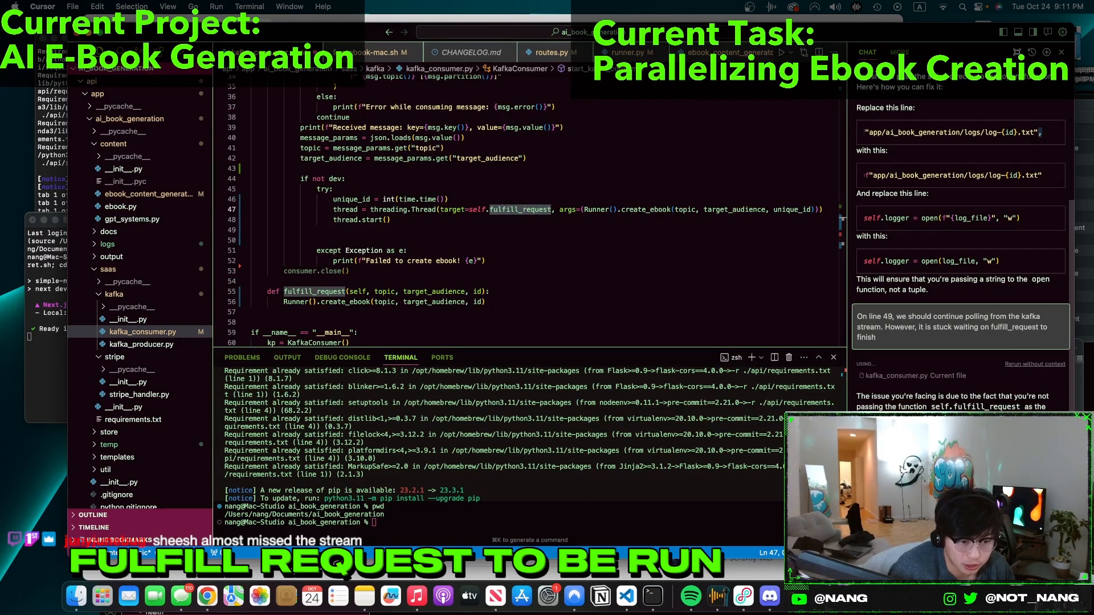
- Scroll through the chat's explanation of why fulfill_request blocks the polling thread
{"action": "scroll", "scroll_direction": "down", "scroll_amount": 3}
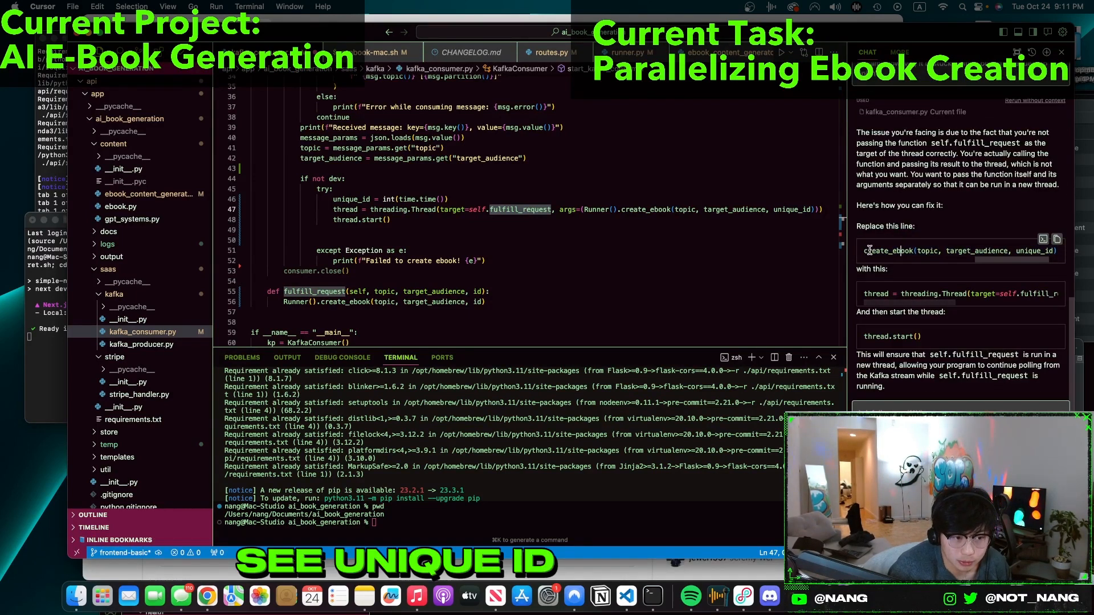